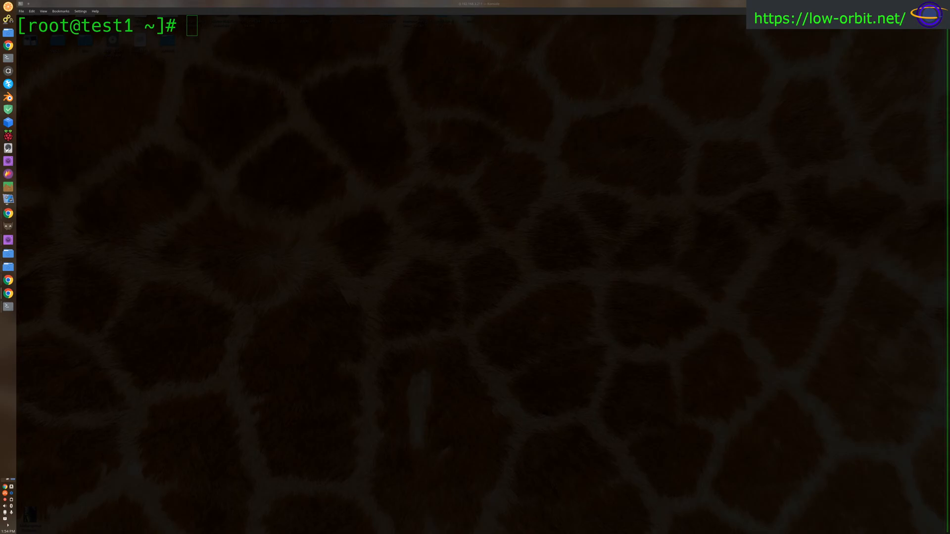
# Step: Paste the path /etc/pacman.conf onto the root prompt's command line
pyautogui.rightClick(233, 131)
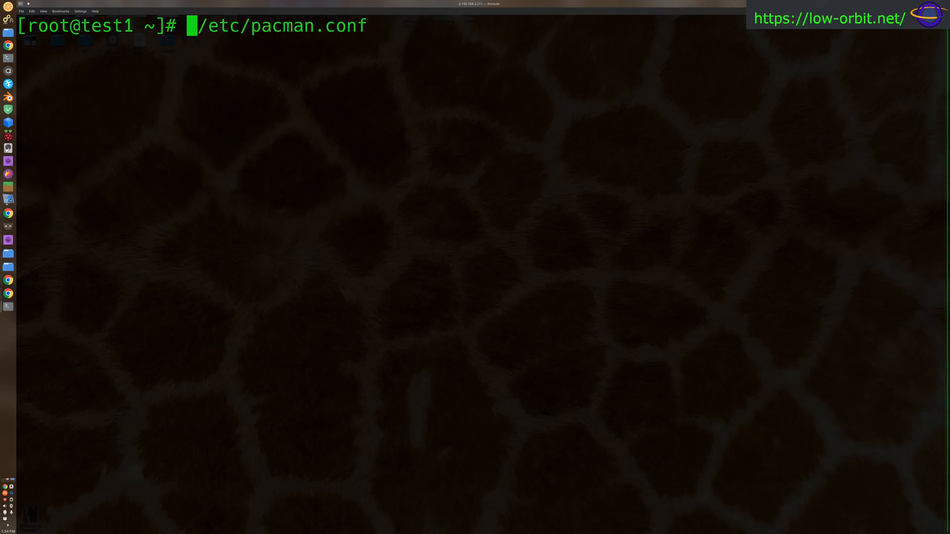
# Step: Edit /etc/pacman.conf in vi to uncomment the [multilib] section, then save with :wq
pyautogui.write('vi')
pyautogui.write('/multilib')
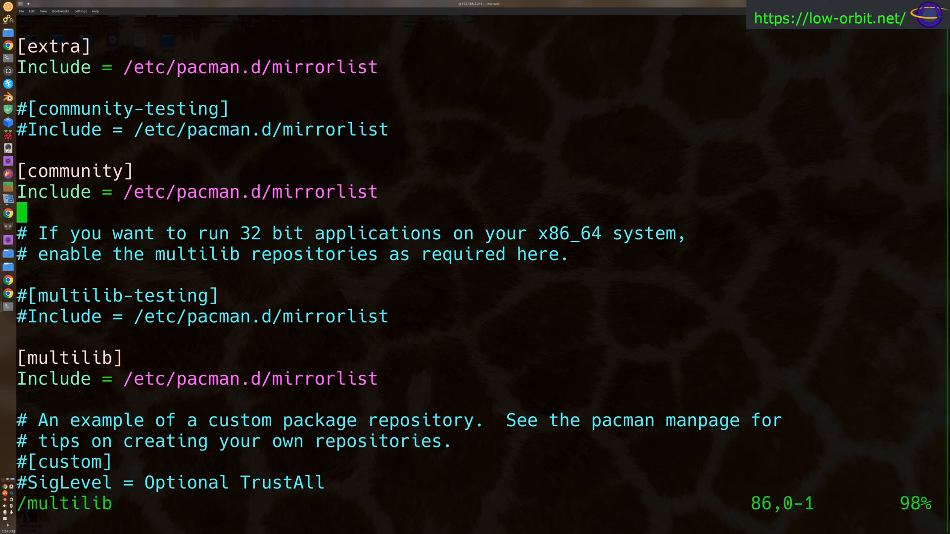
pyautogui.write(':wq')
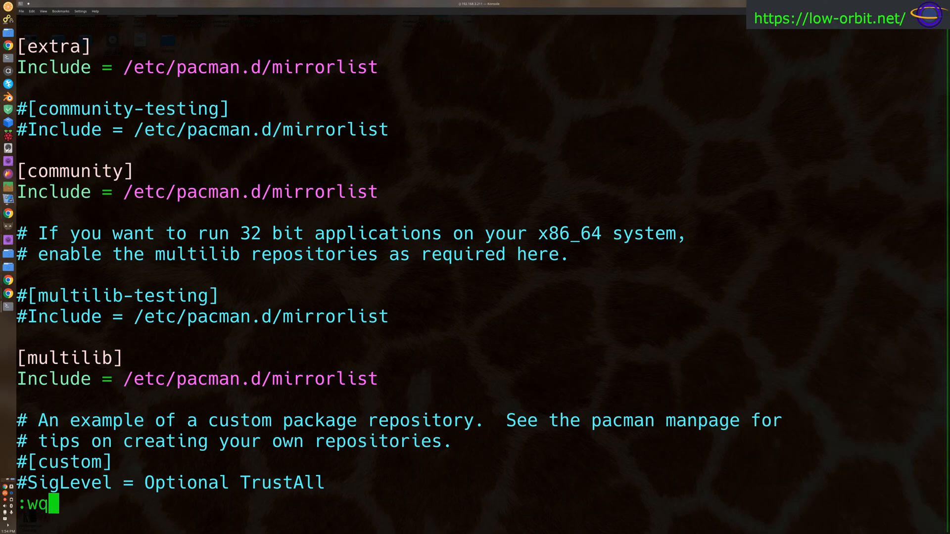
pyautogui.press('Return')
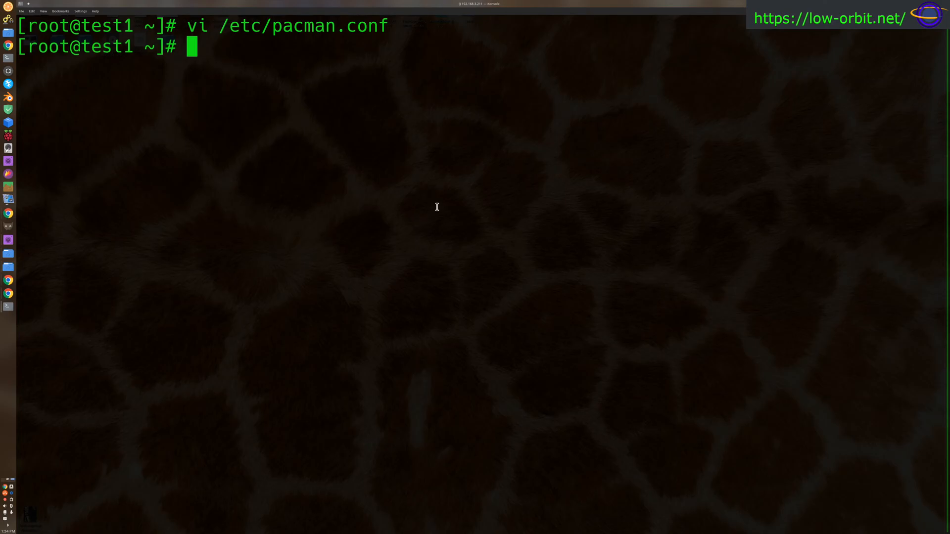
# Step: Run sudo pacman -Syyu to refresh databases and upgrade the whole system
pyautogui.write('sudo pacman -')
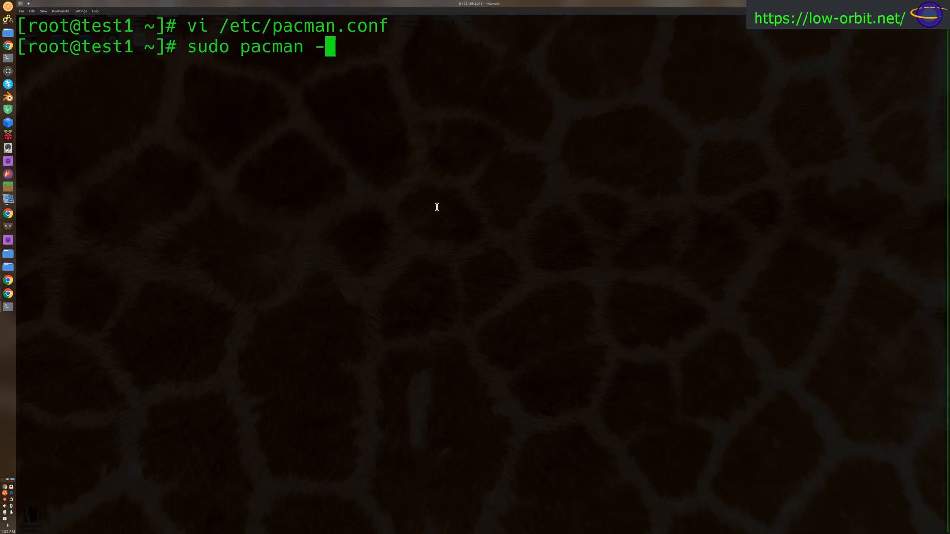
pyautogui.write('Syy')
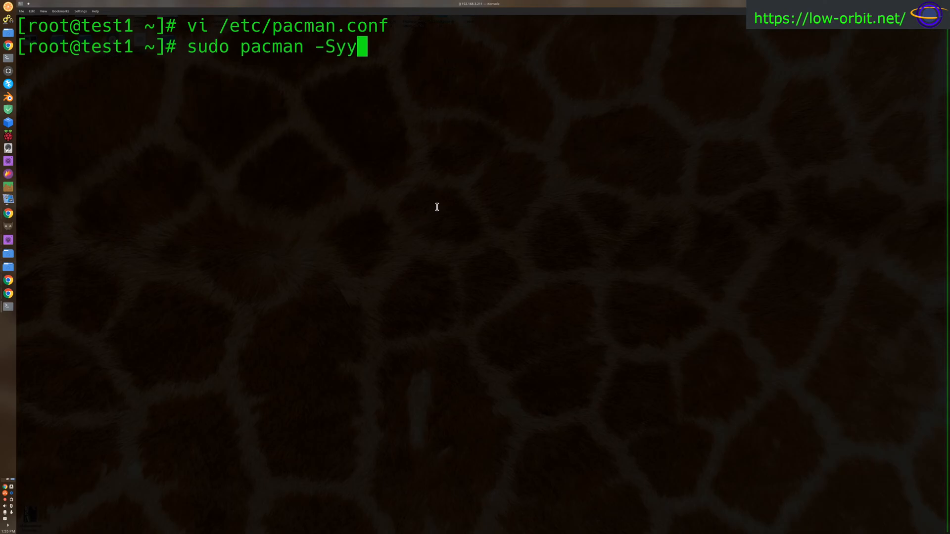
pyautogui.write('u')
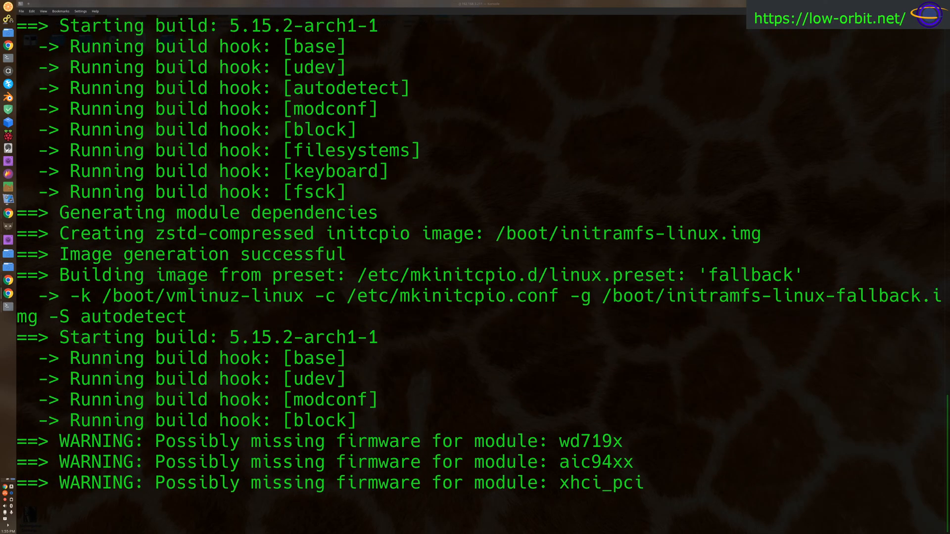
# Step: After the upgrade finishes, enter pacman -Sl | grep -i lib32 at the prompt without running it
pyautogui.scroll(-3)
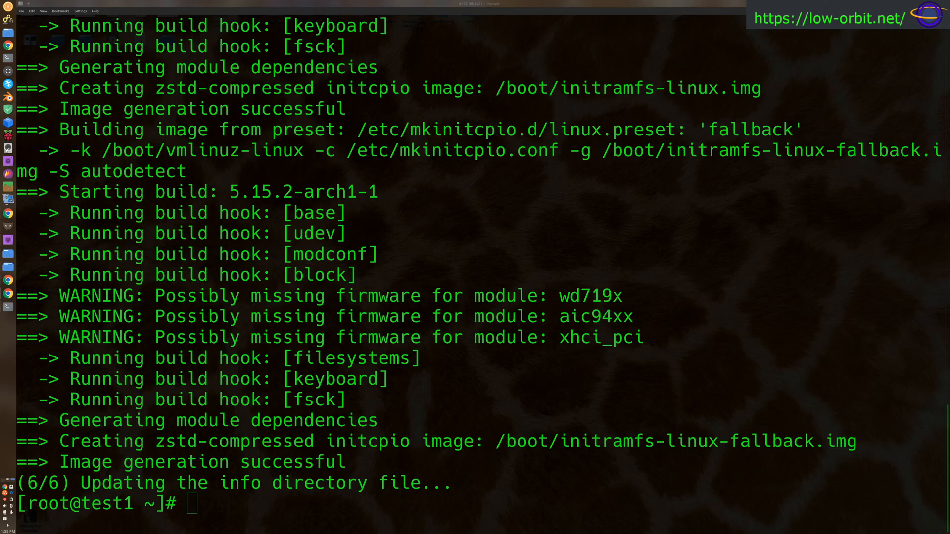
pyautogui.moveTo(487, 275)
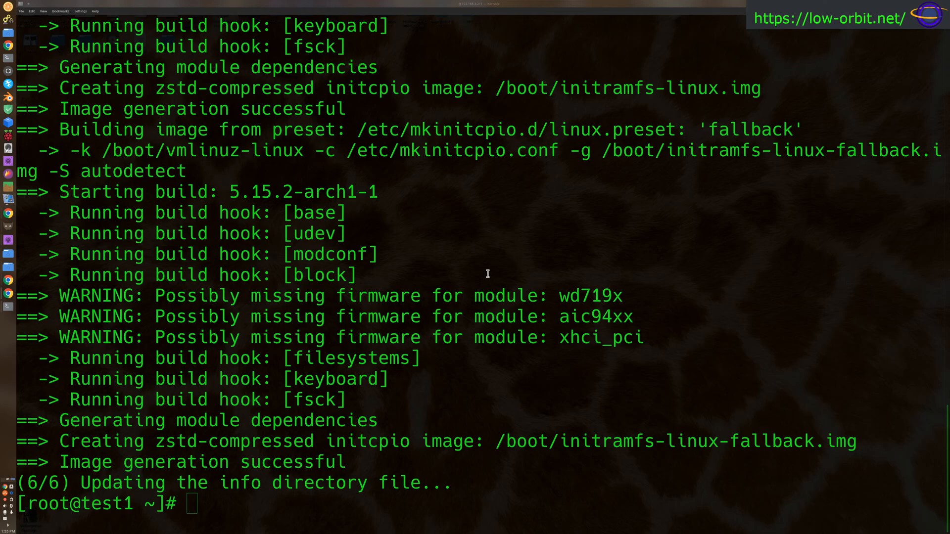
pyautogui.write('pacman -Sl | grep -i lib32')
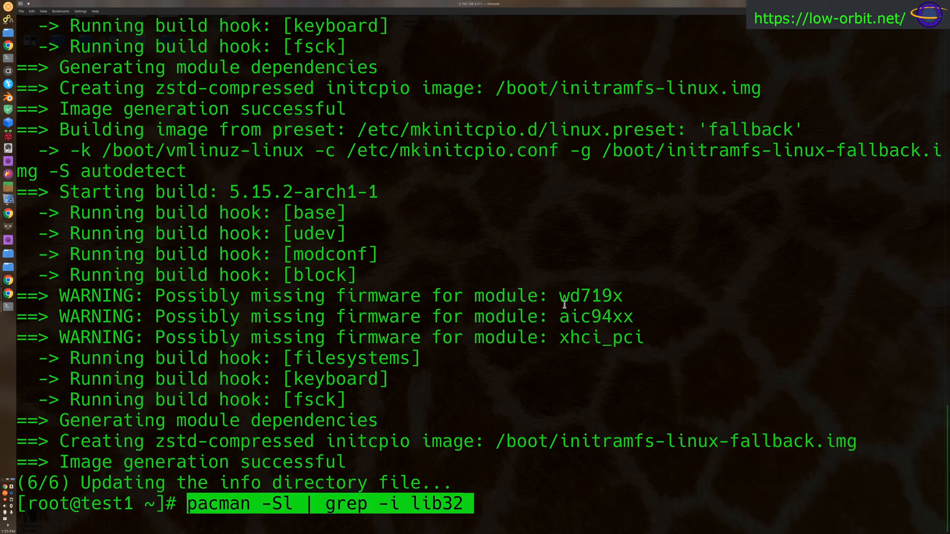